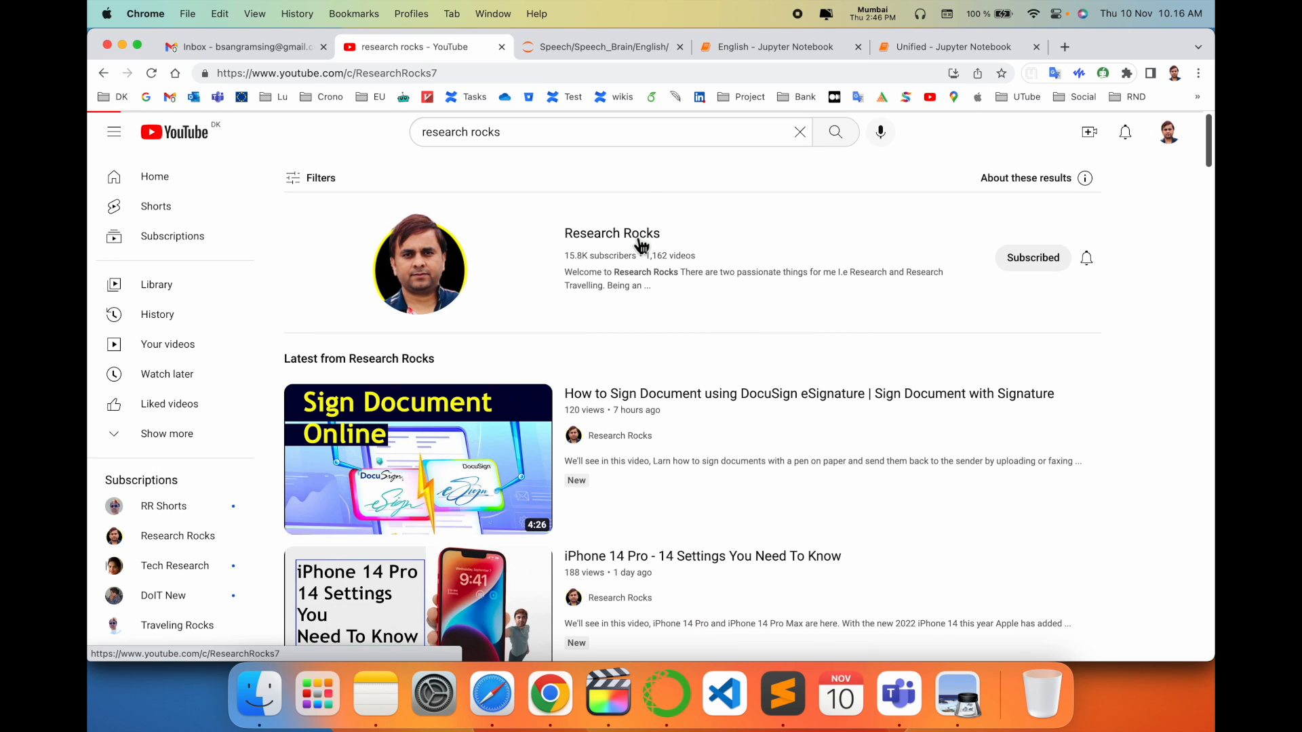
Move from the Research Rocks channel to a new tab on Medium and start a new story.
left_click(612, 233)
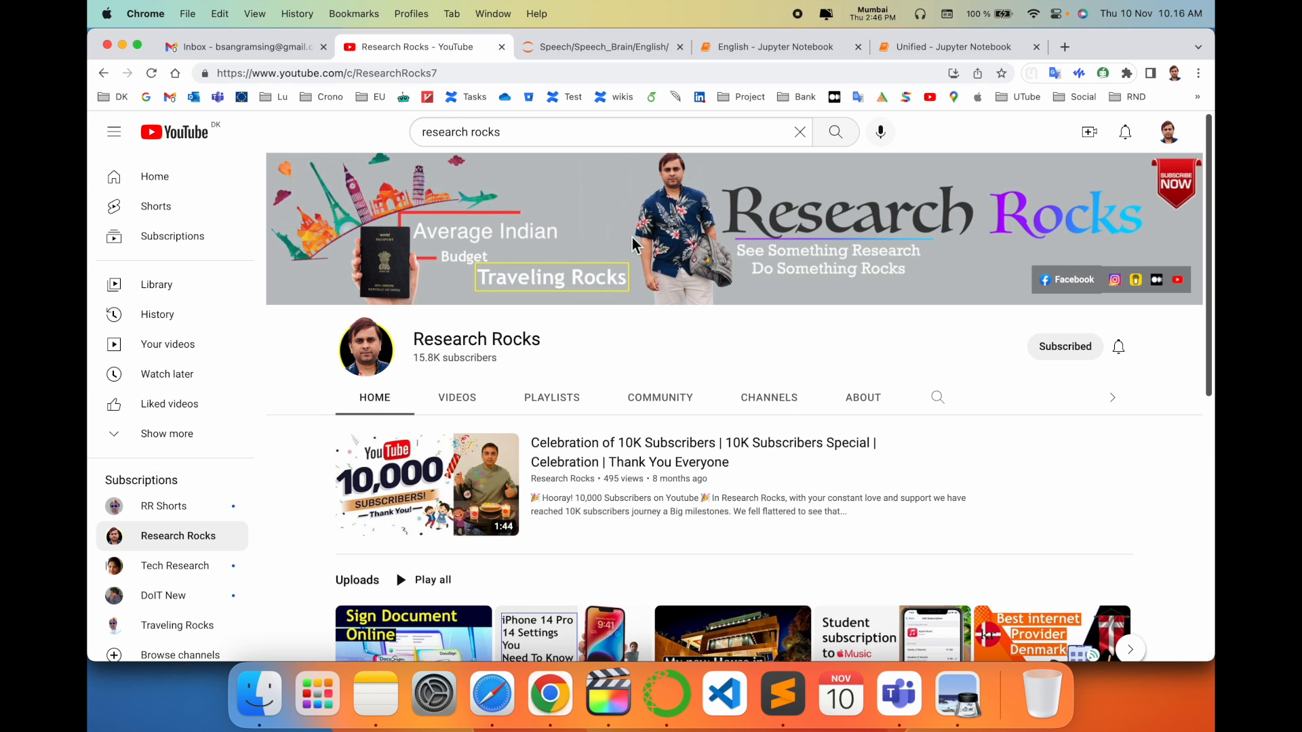
left_click(770, 46)
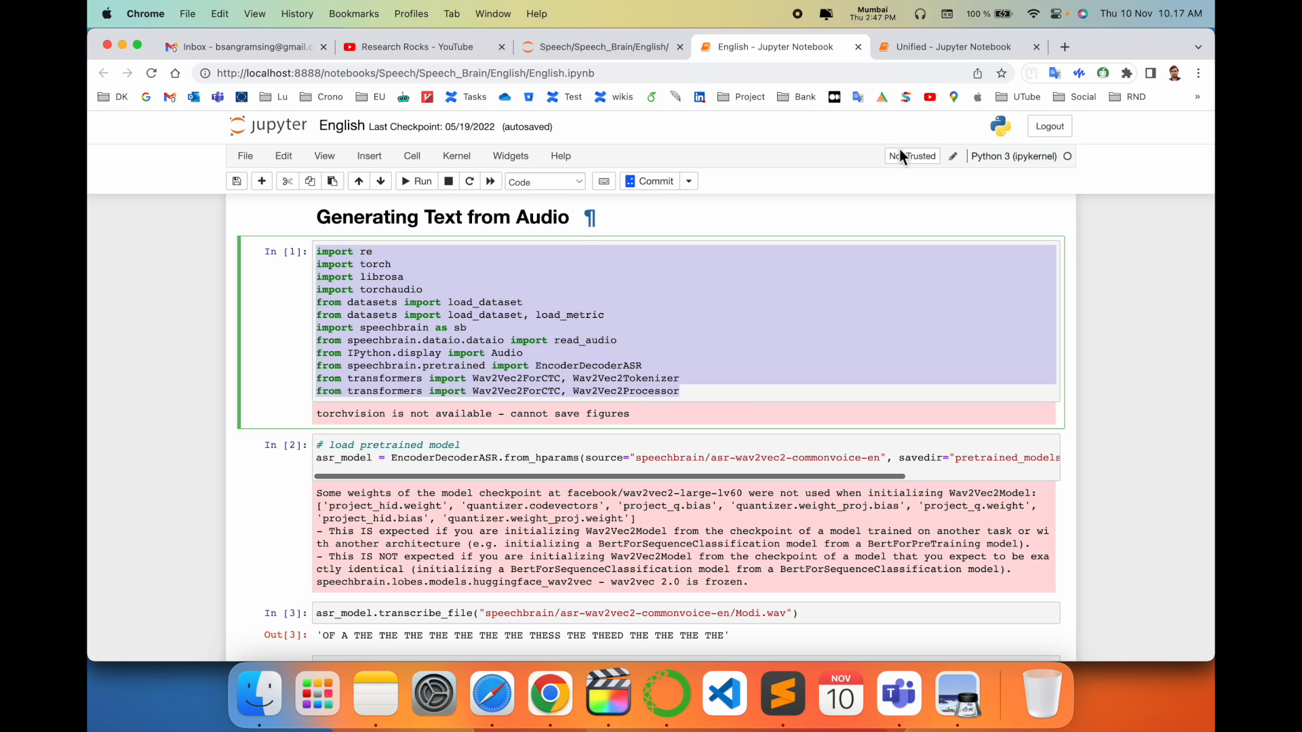
left_click(1063, 47)
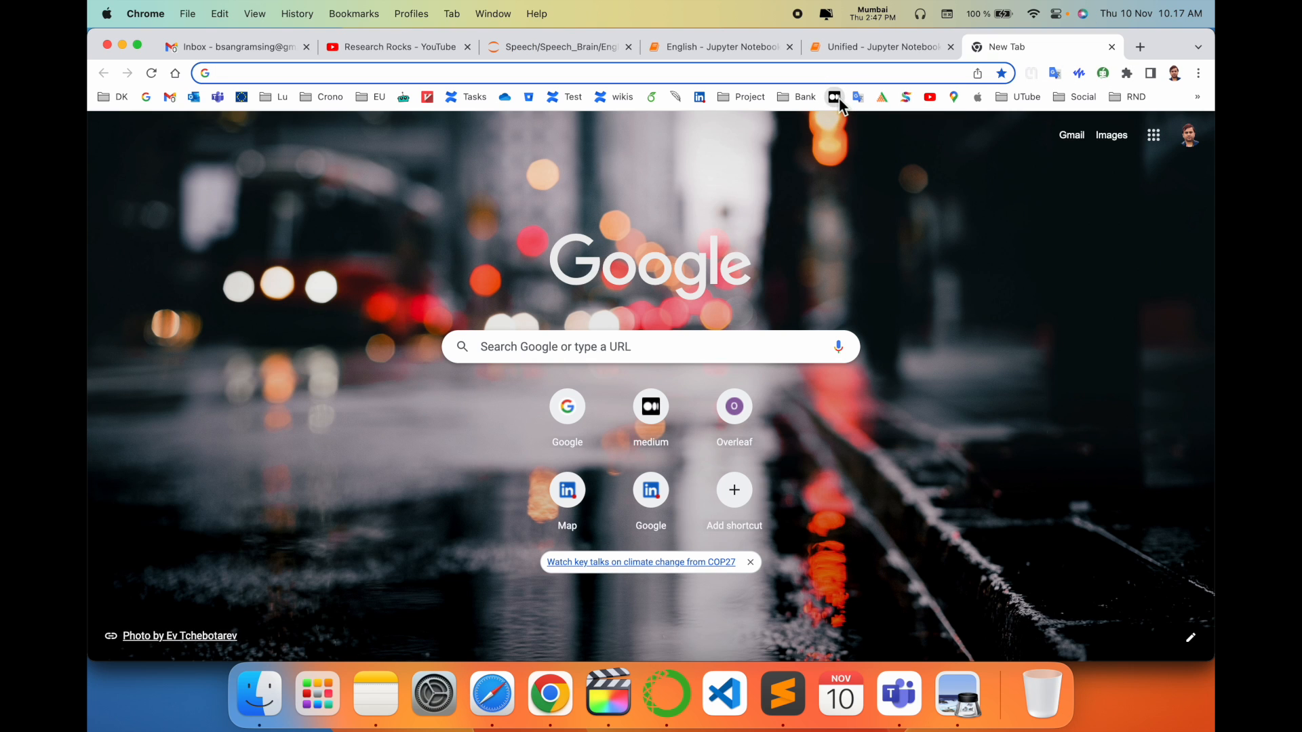
left_click(834, 96)
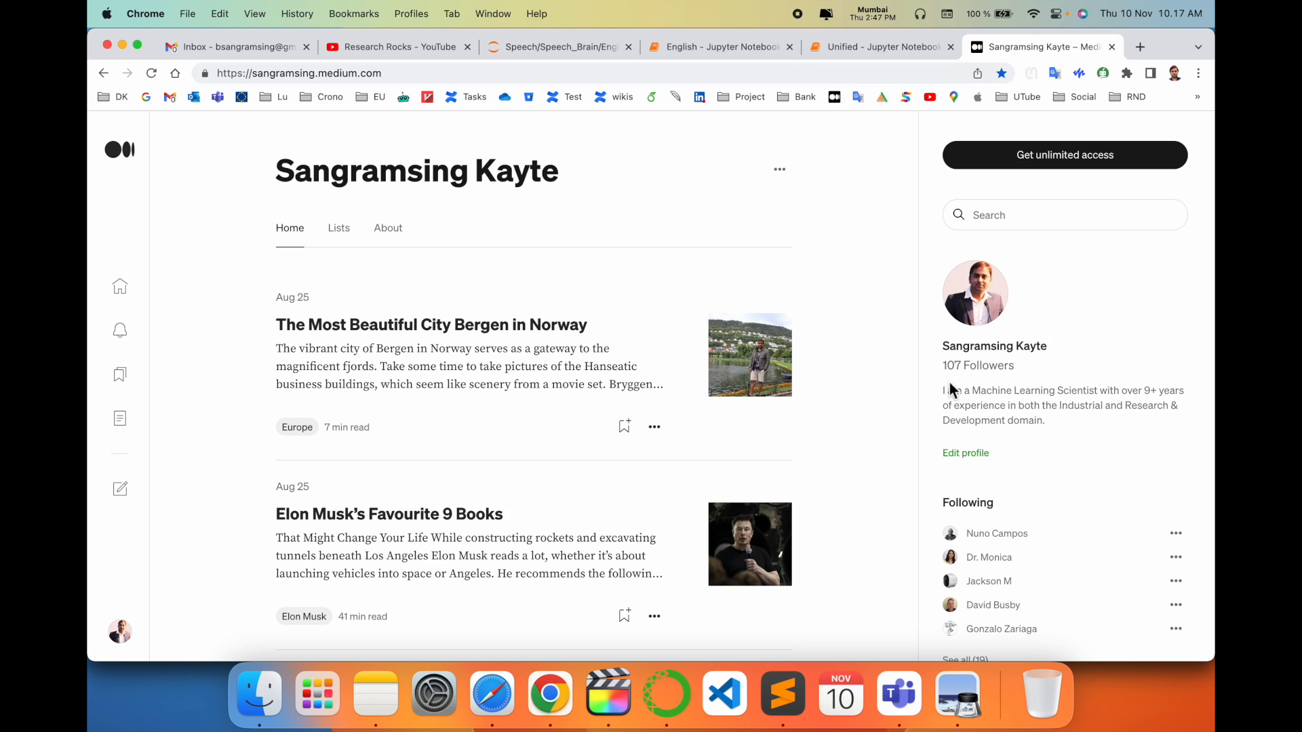
mouse_move(513, 271)
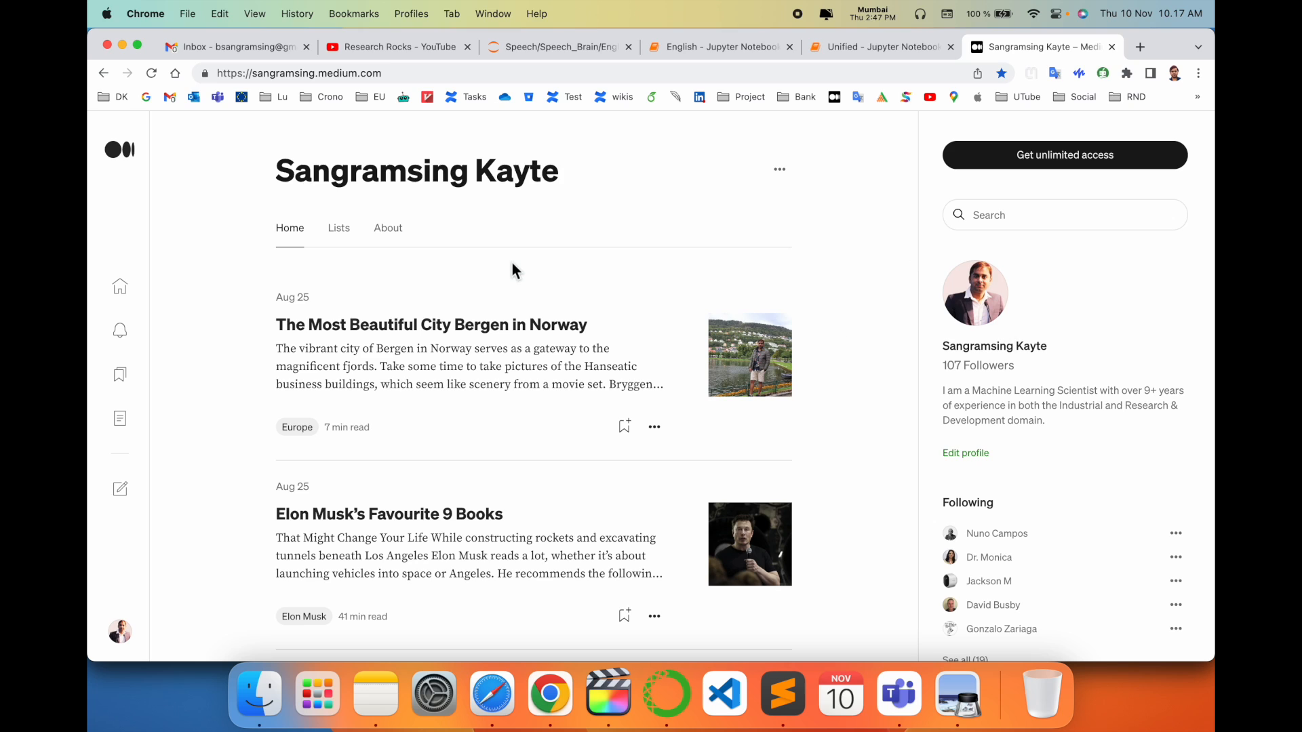
left_click(119, 490)
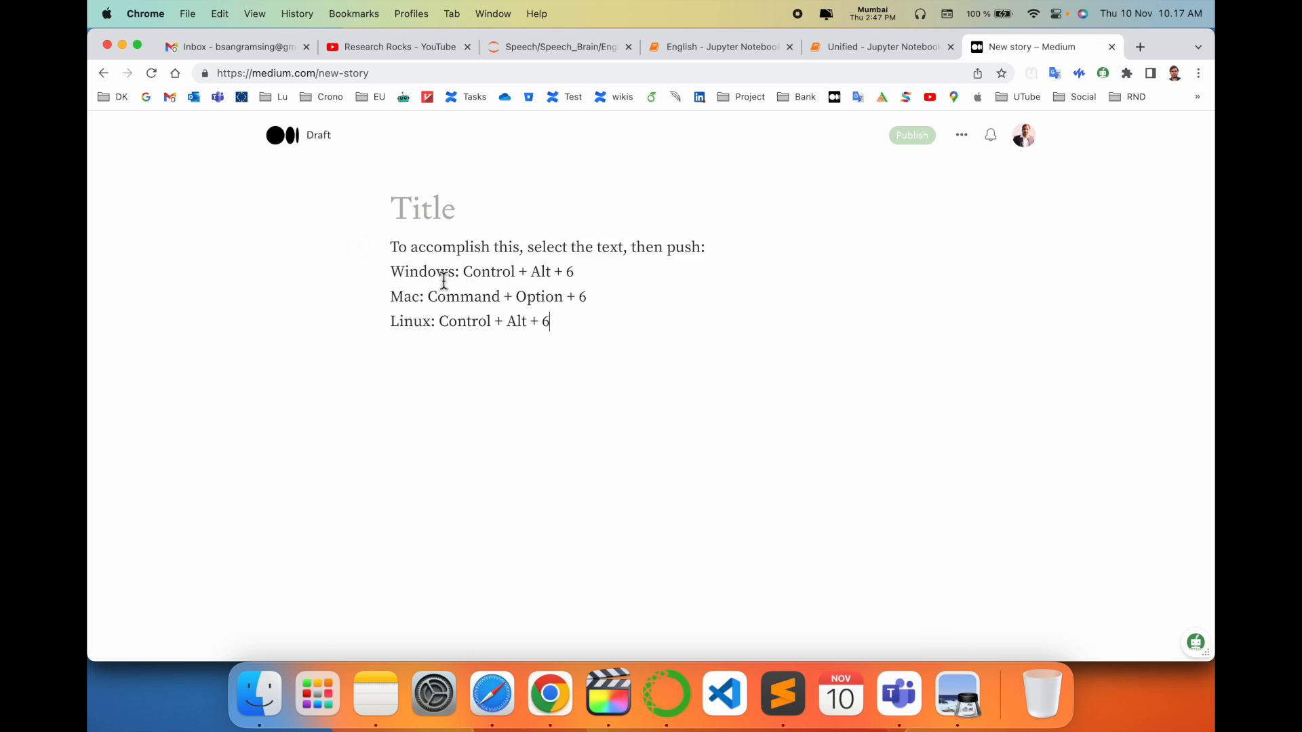
mouse_move(519, 422)
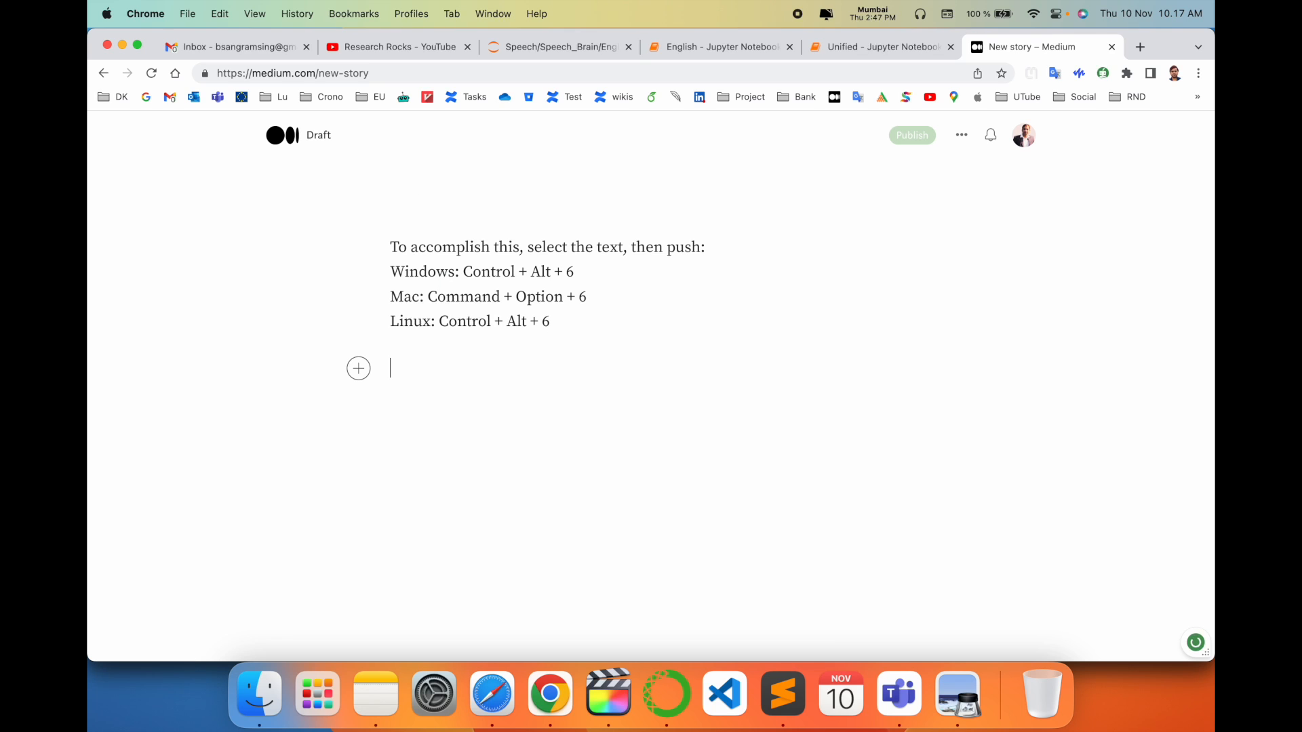
Highlight the Windows and Mac shortcut lines, then place the cursor on the empty line below the notes.
double_click(424, 272)
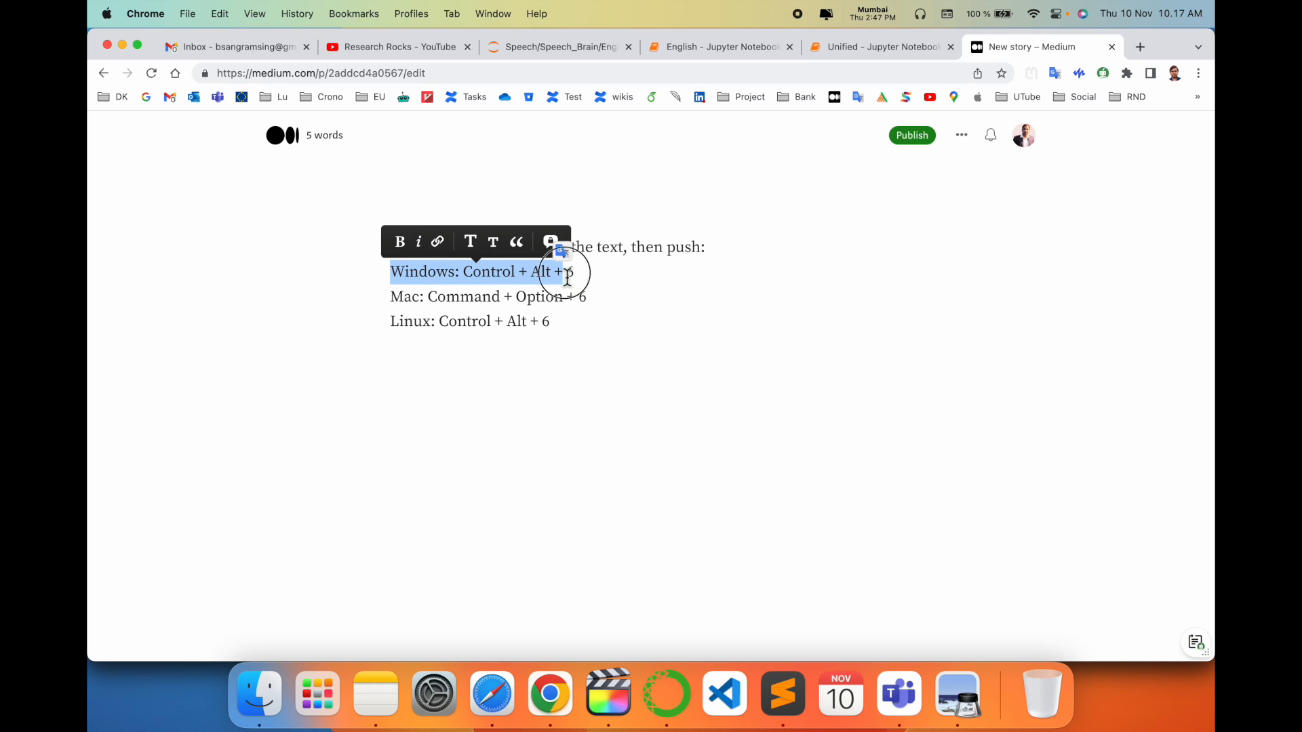
left_click(468, 381)
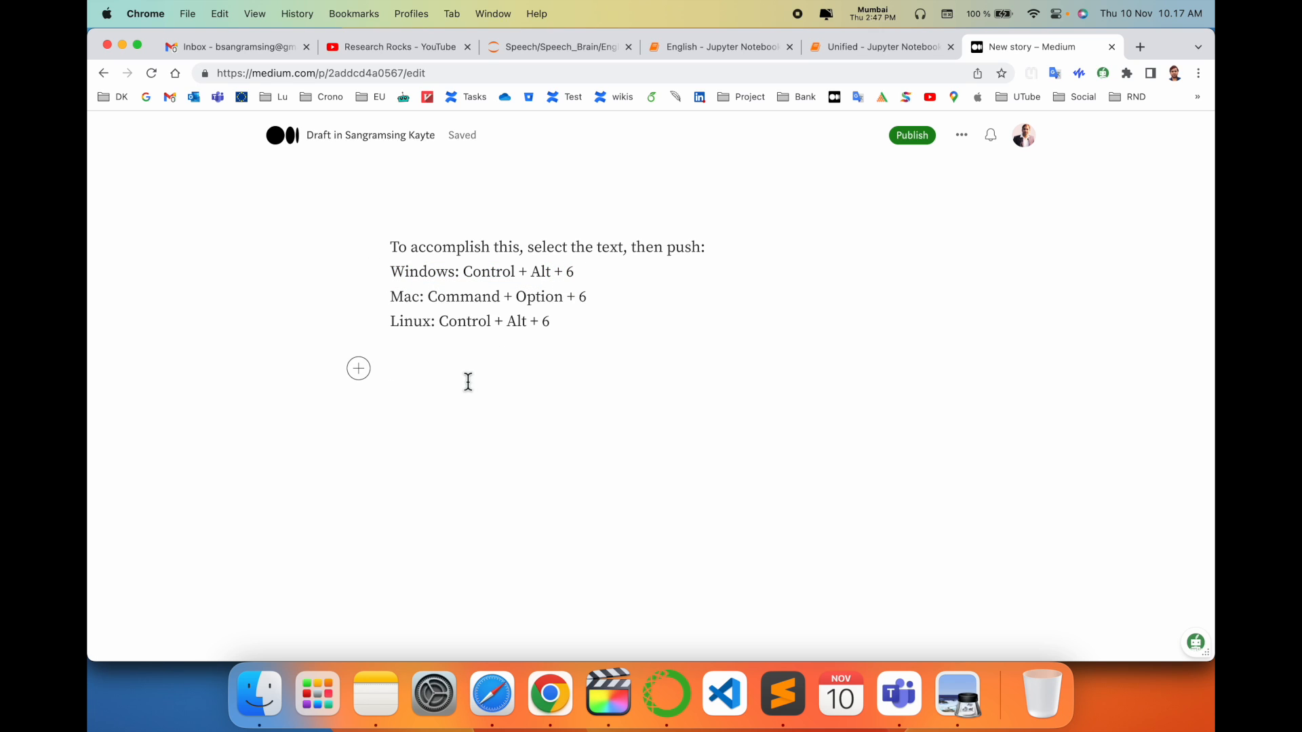
left_click_drag(427, 297, 586, 297)
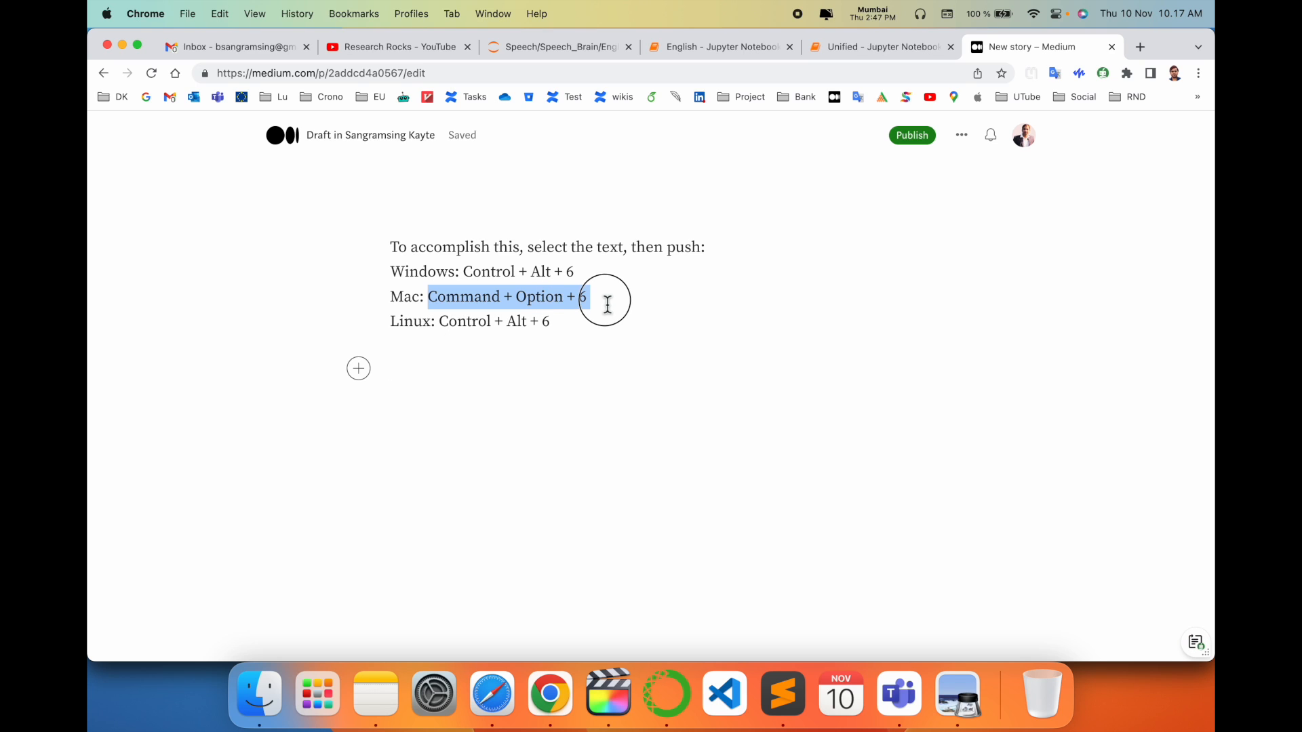
left_click(452, 367)
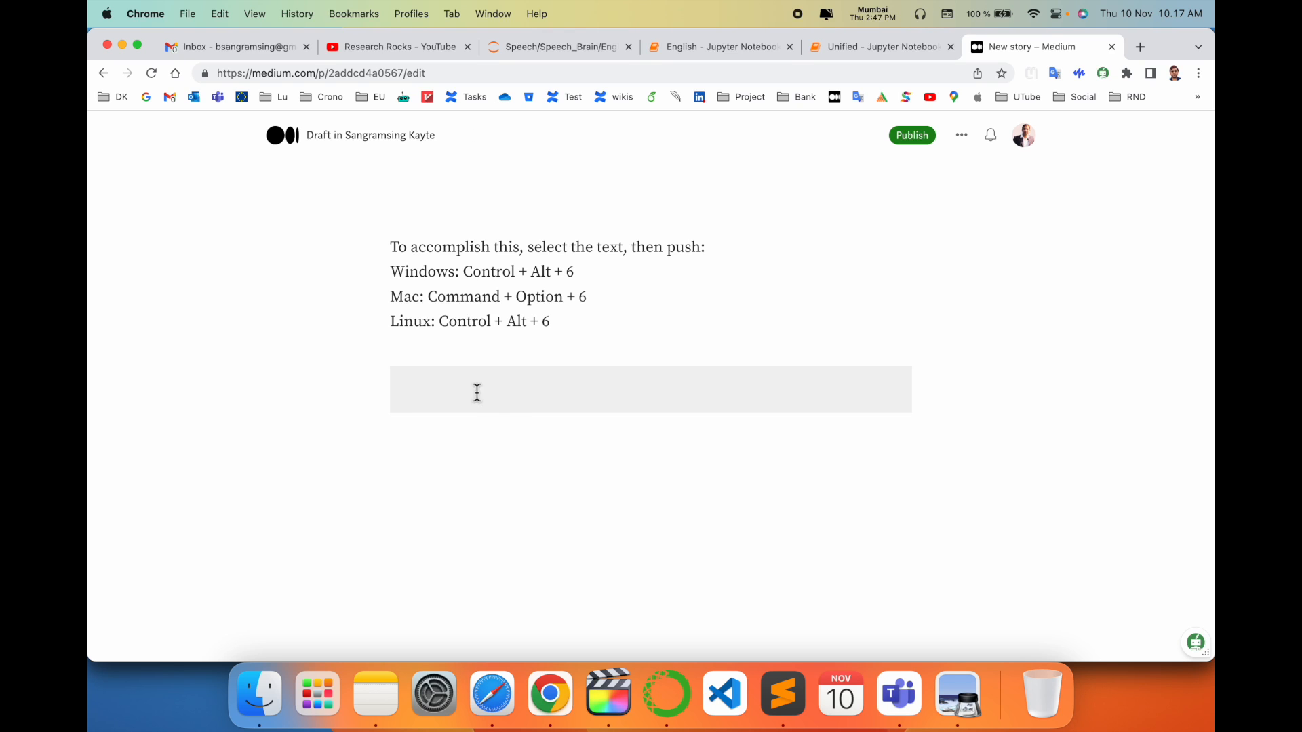
Insert the grey code block and fetch the import lines from the Jupyter notebook tab.
left_click(719, 46)
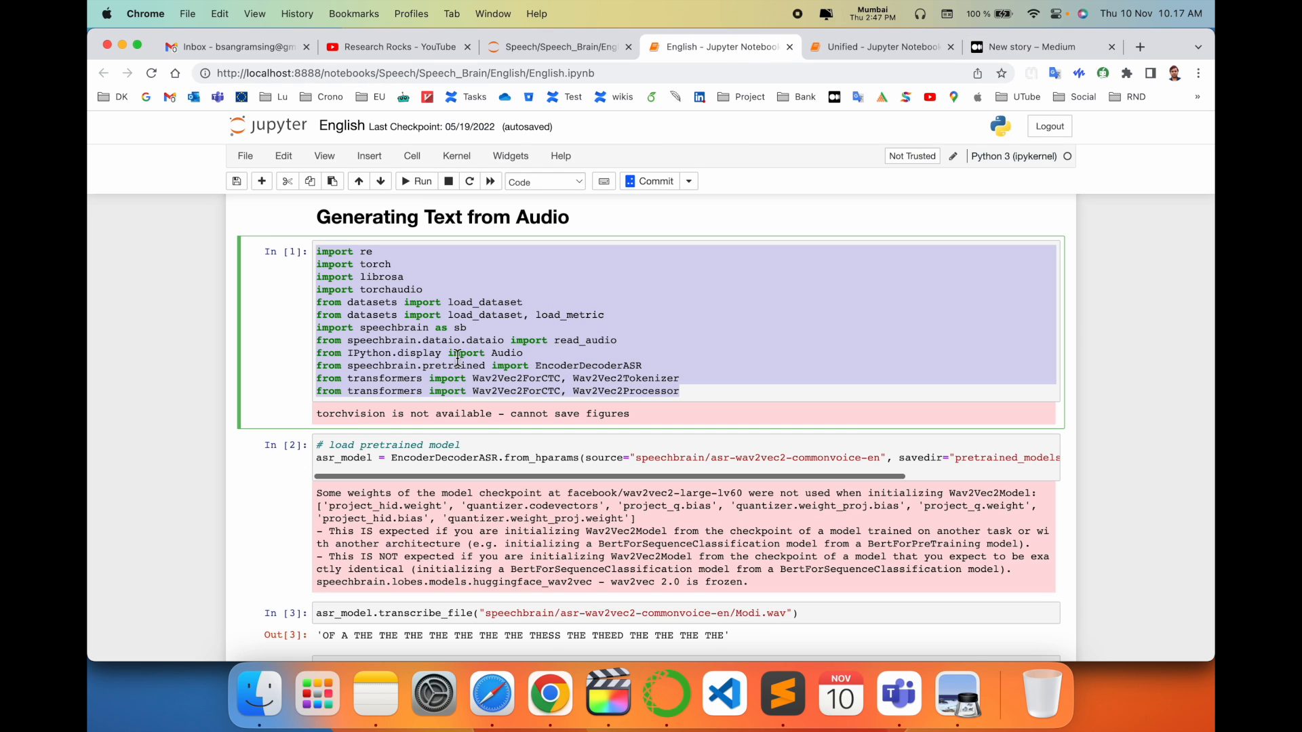
mouse_move(1013, 46)
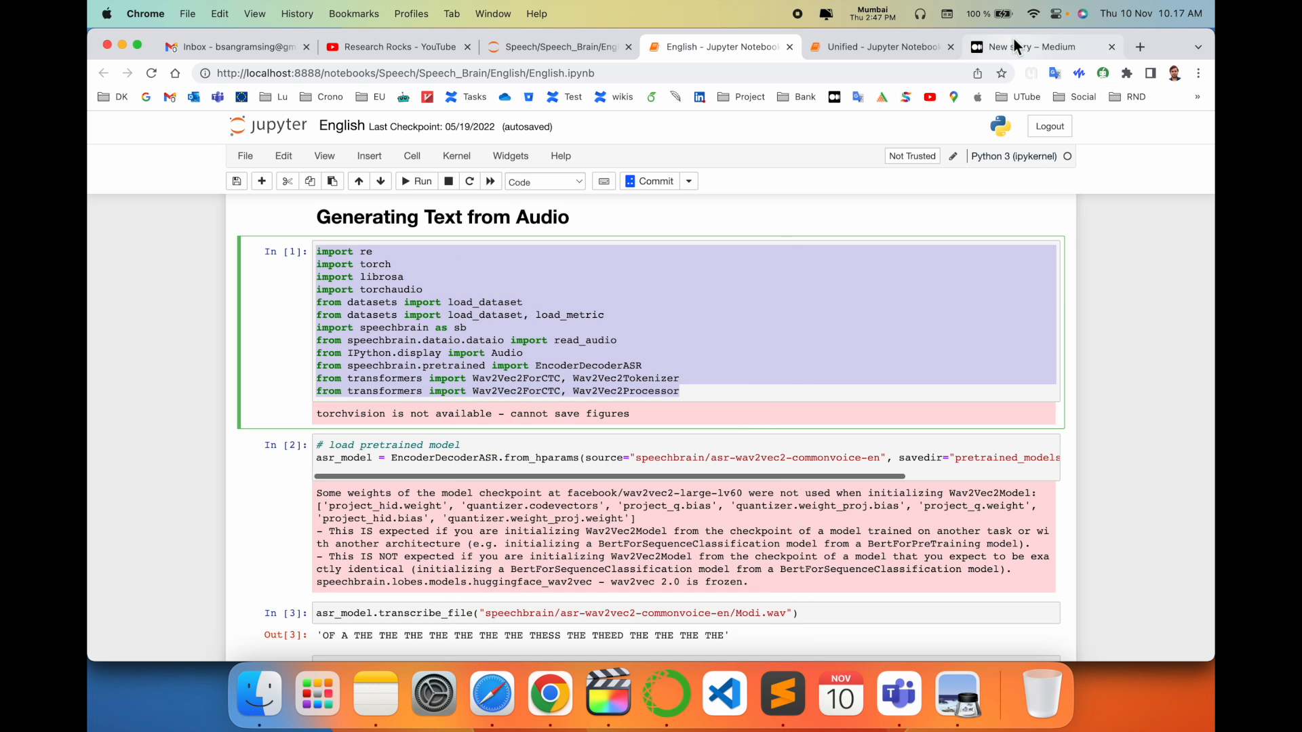
left_click(1040, 46)
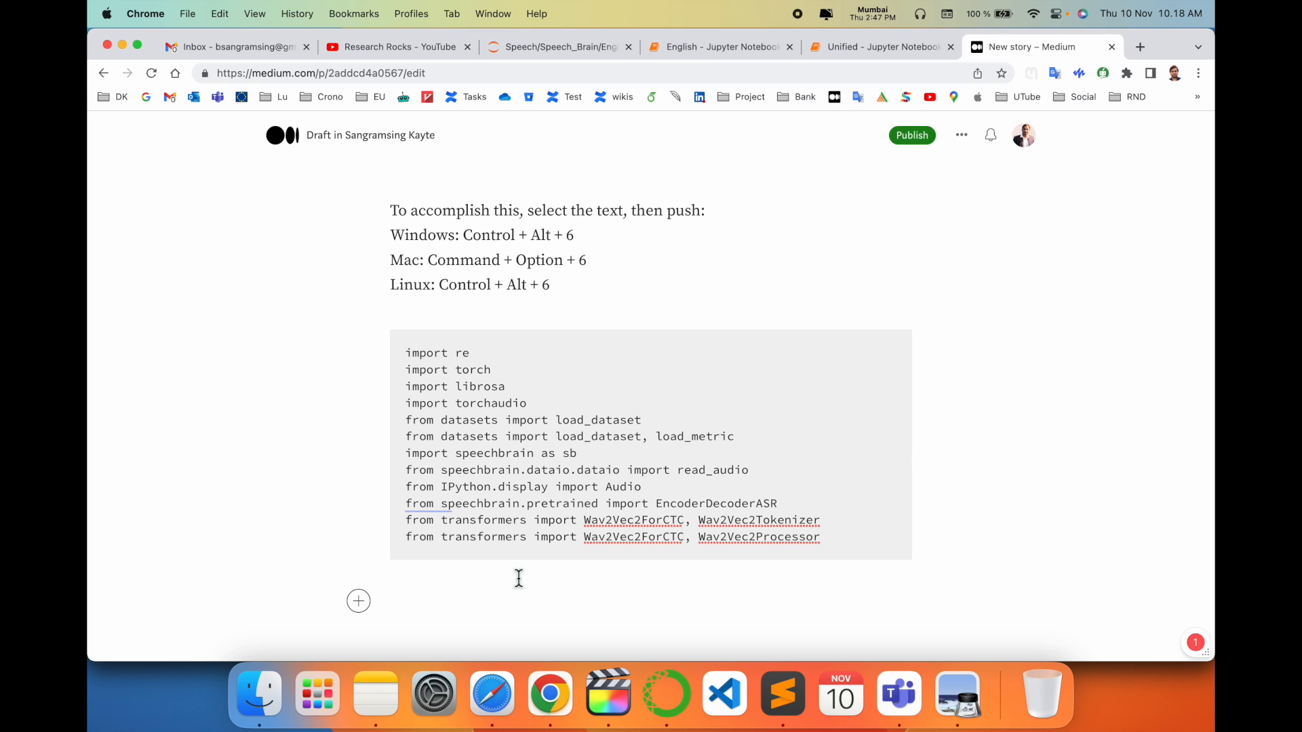
Paste the Python imports into the code block and remove the duplicate plain-text copy beneath it.
scroll("down", 3)
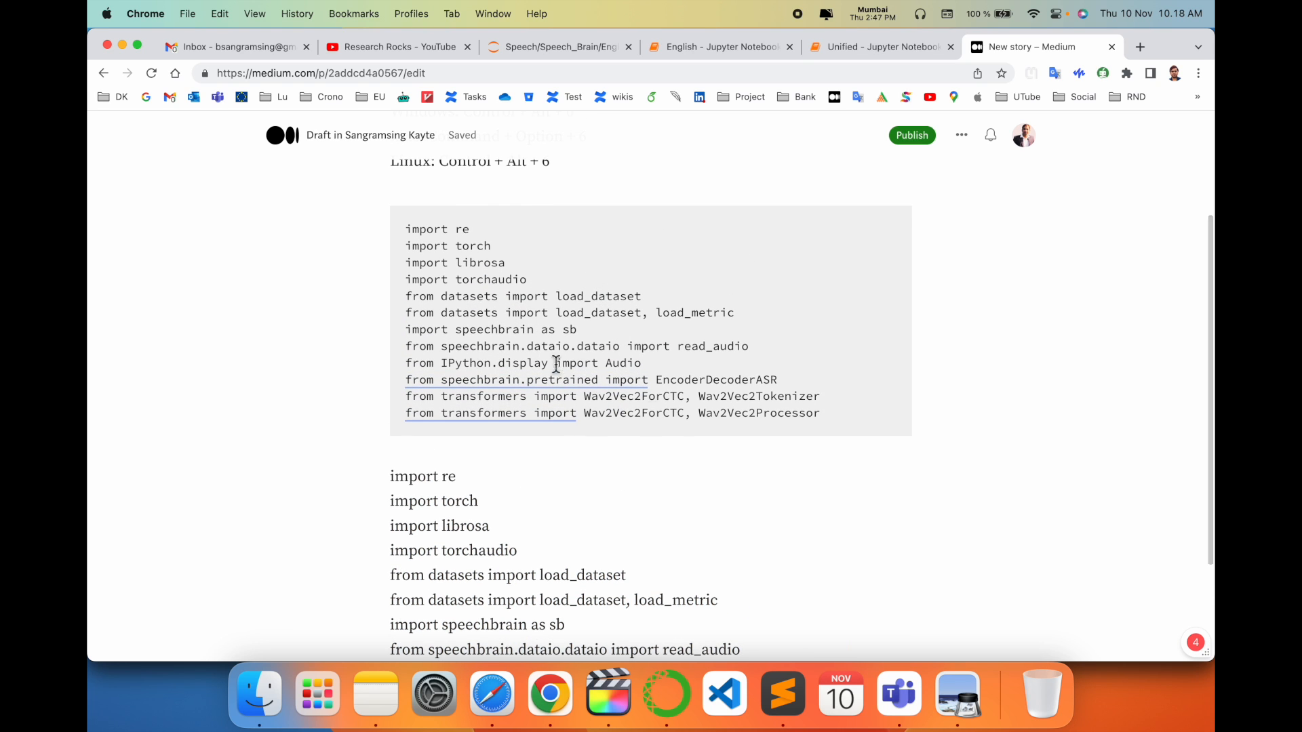
left_click_drag(406, 228, 820, 412)
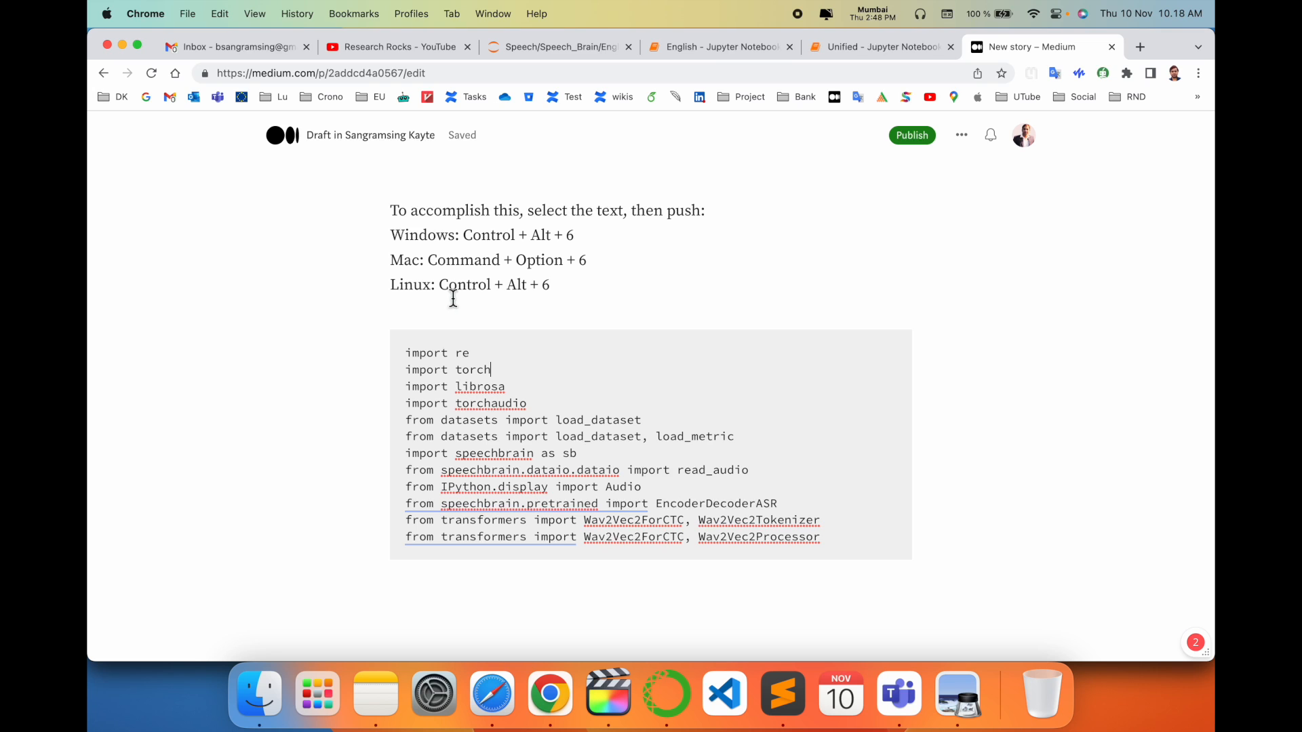
left_click_drag(391, 284, 549, 283)
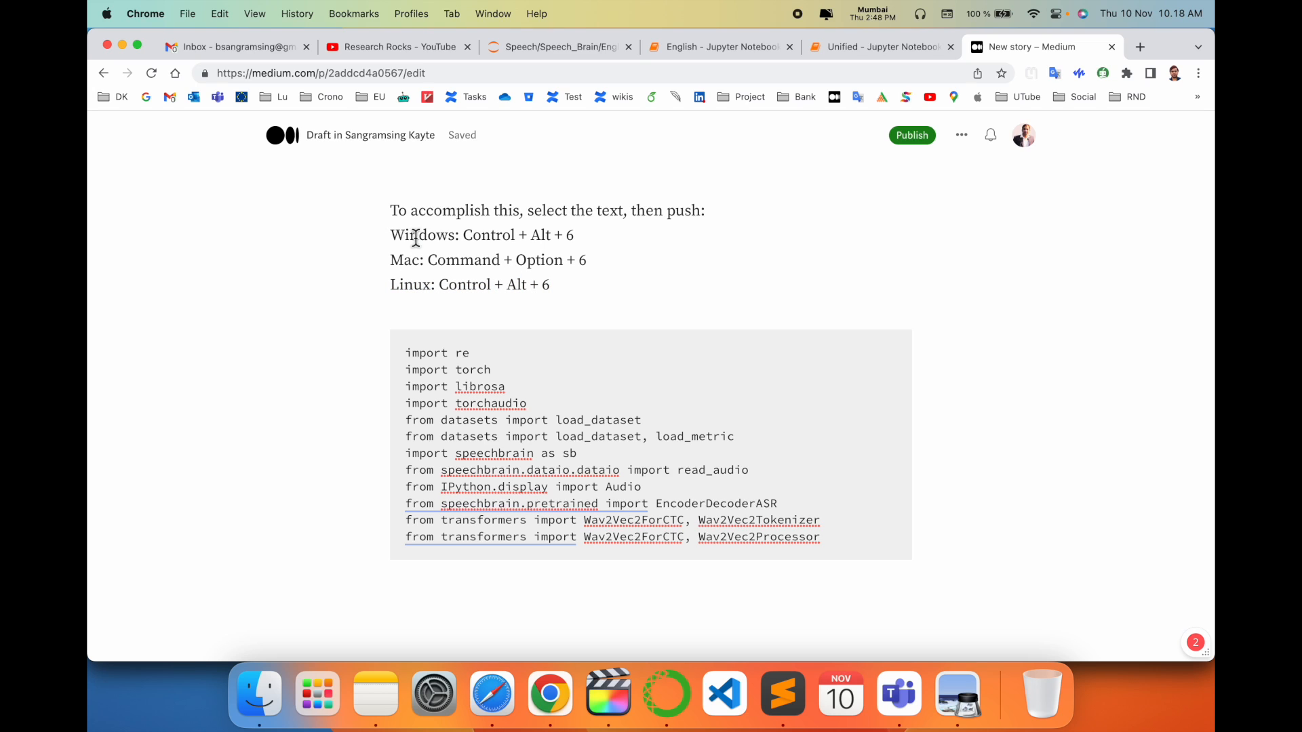
left_click(404, 353)
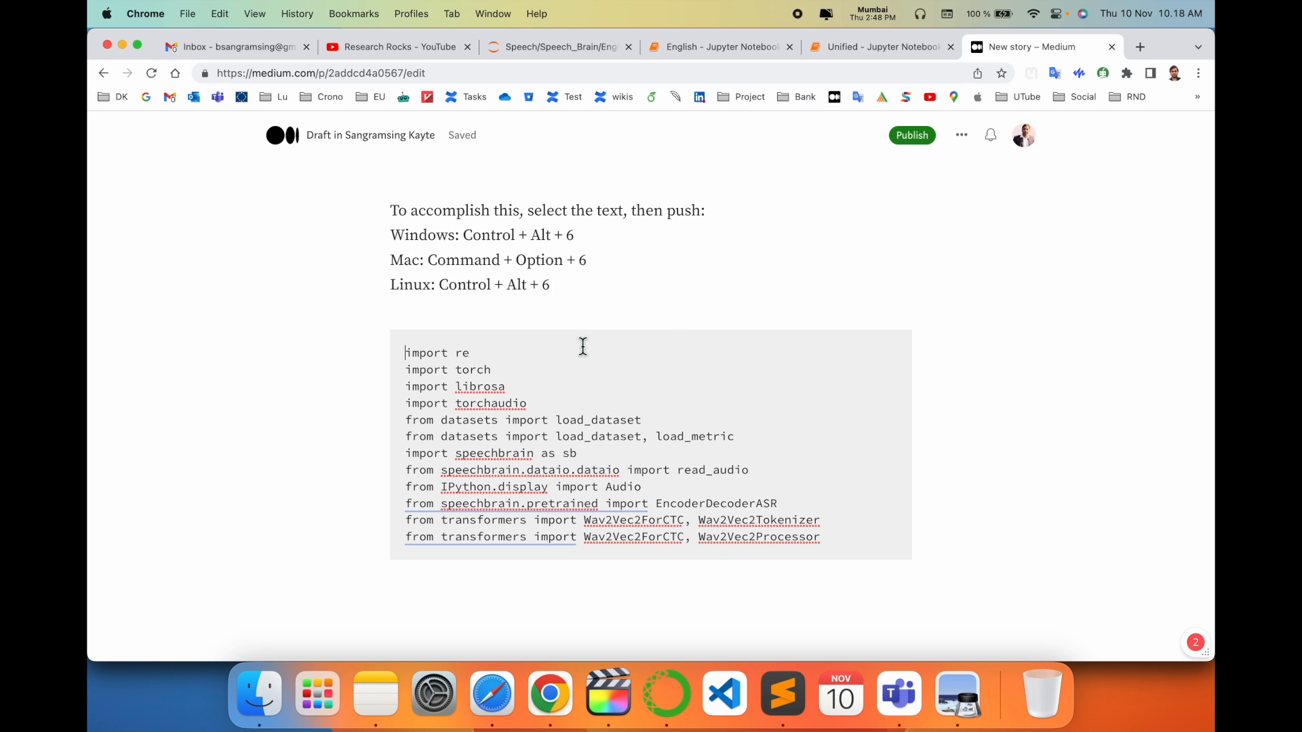